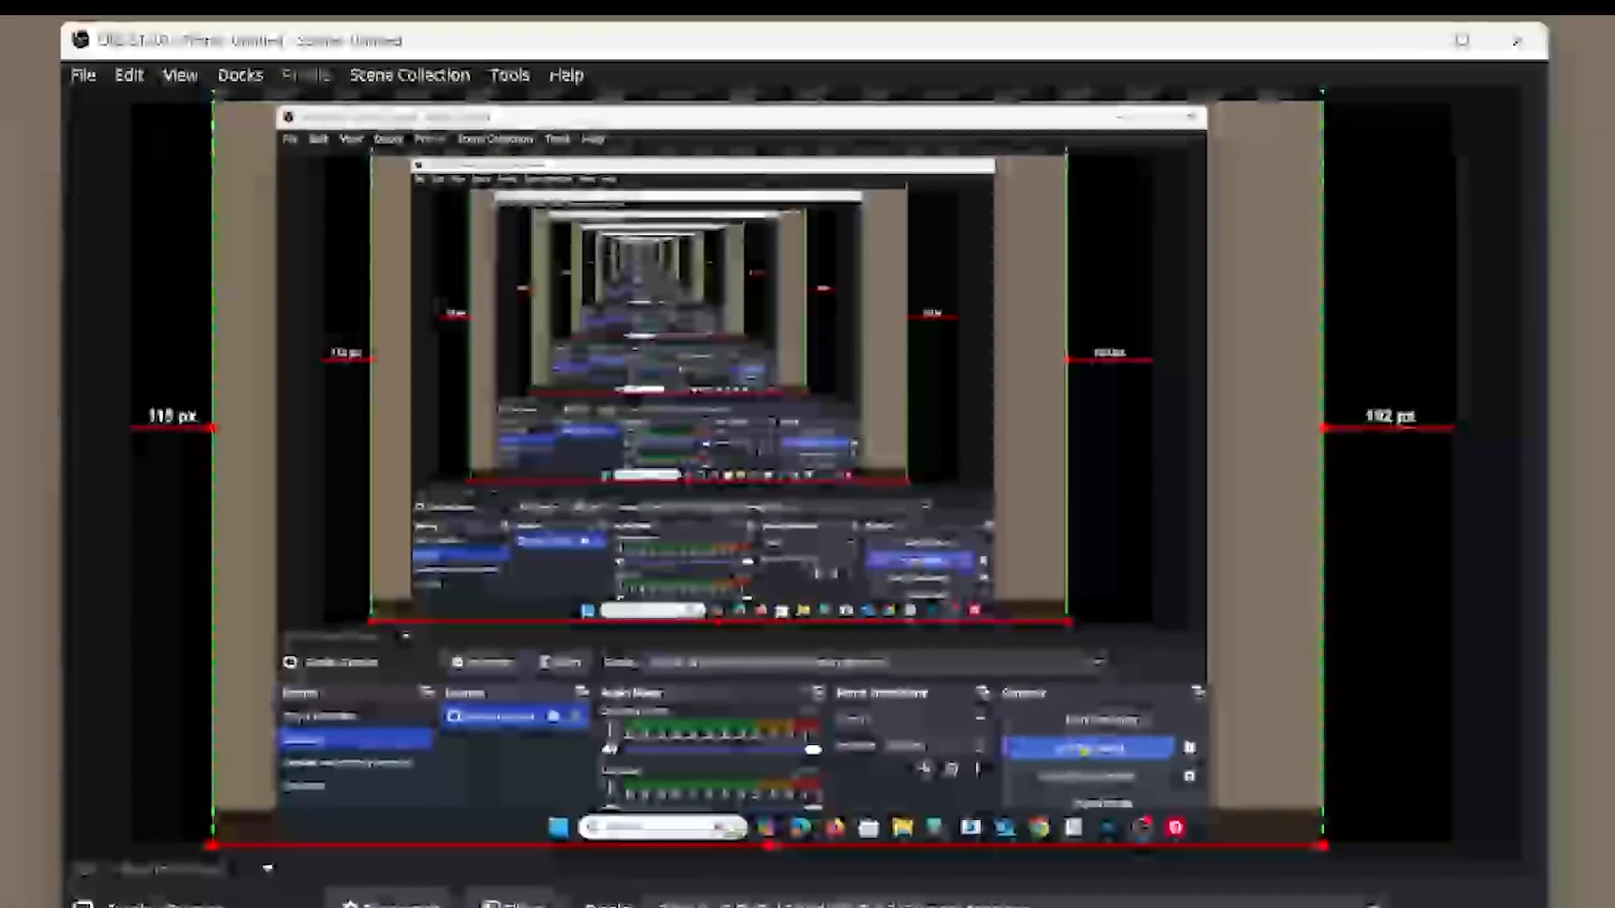
{"action": "left_click", "coordinate": [1249, 891]}
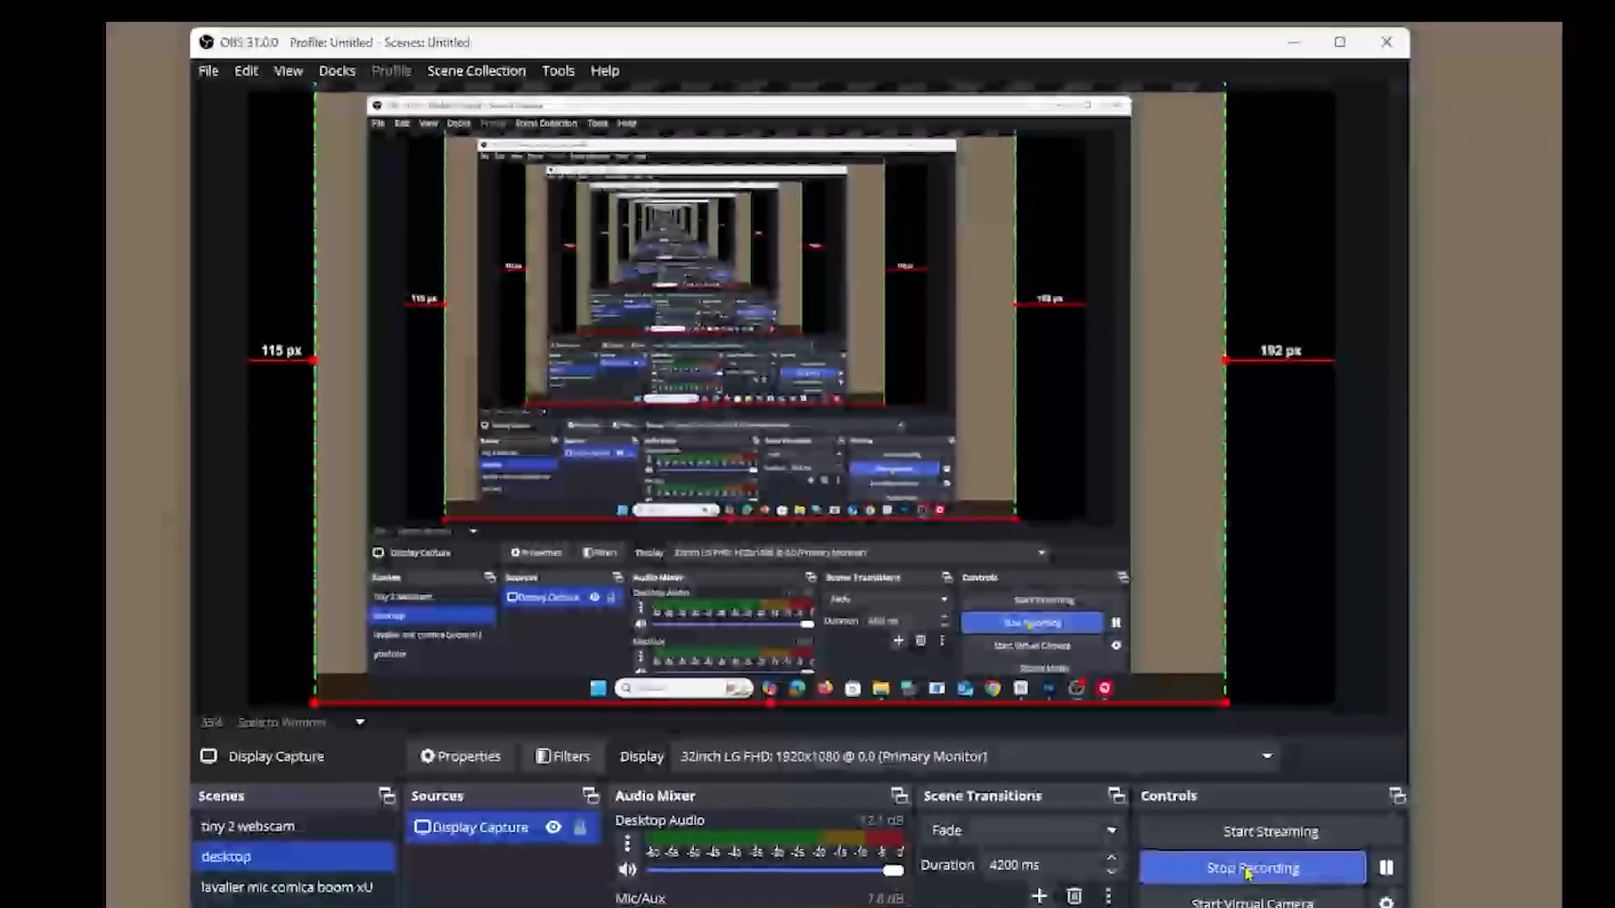